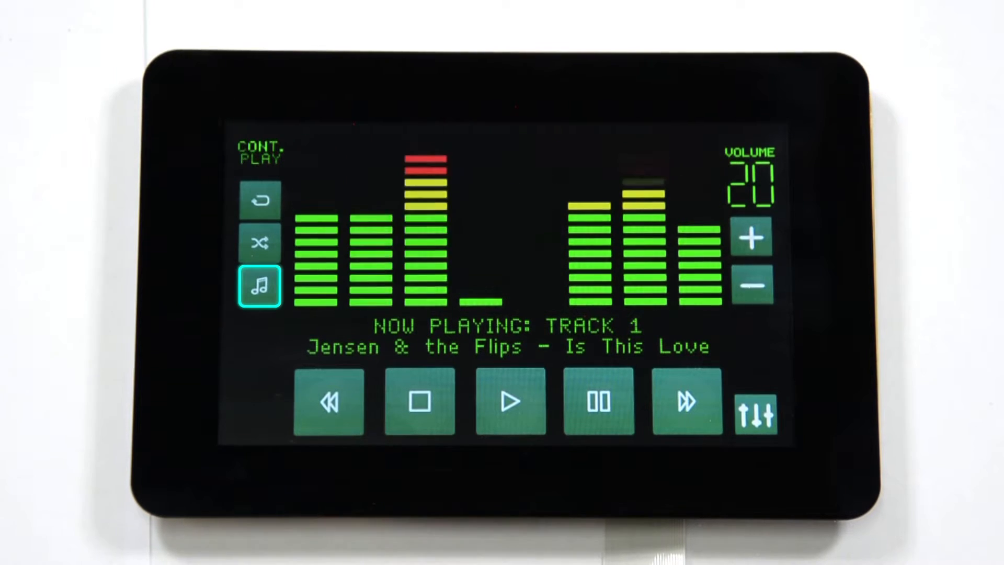
Step: Choose Stop.png from the MP3 Player folder as the stop button's graphic
left_click(260, 244)
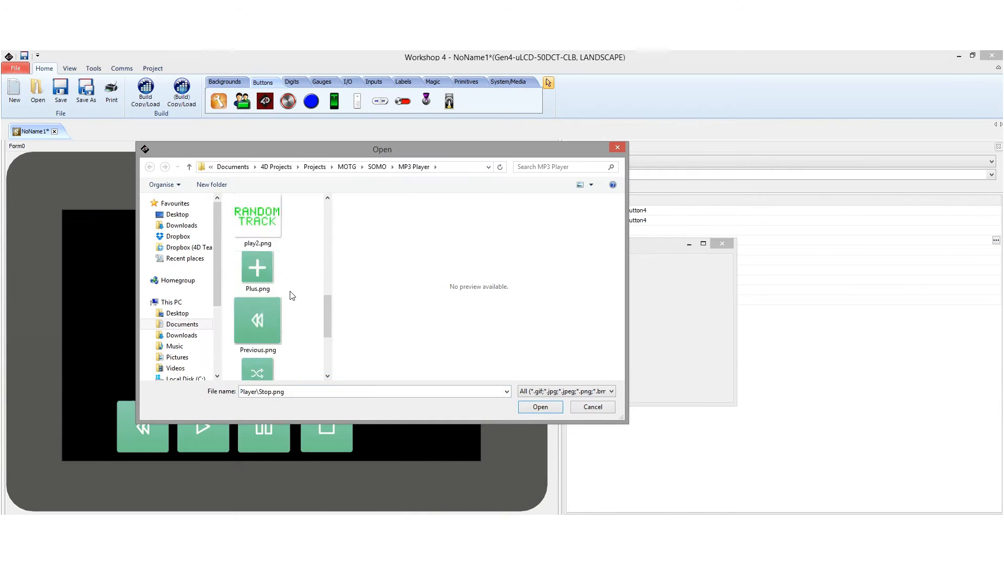
left_click(539, 406)
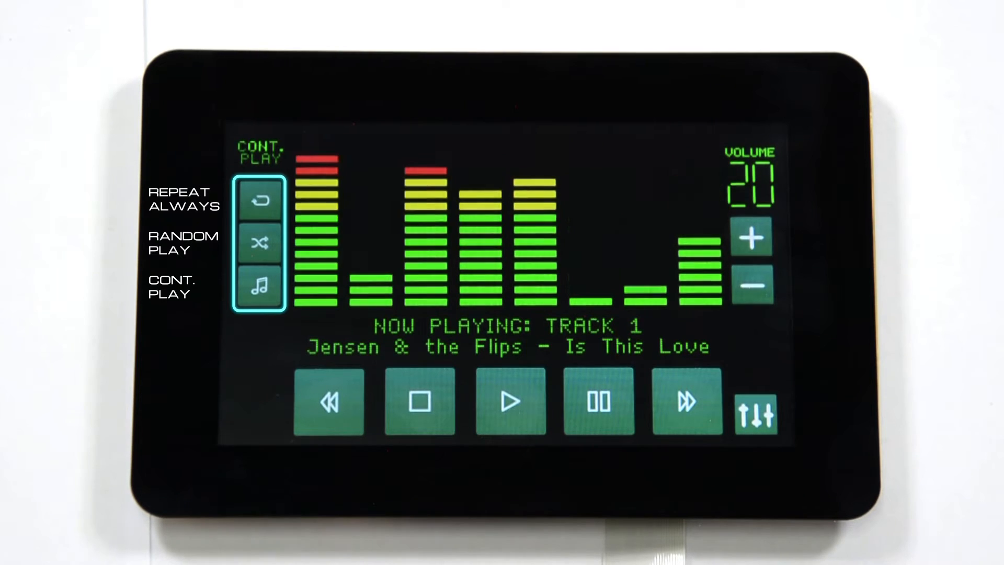
left_click(755, 415)
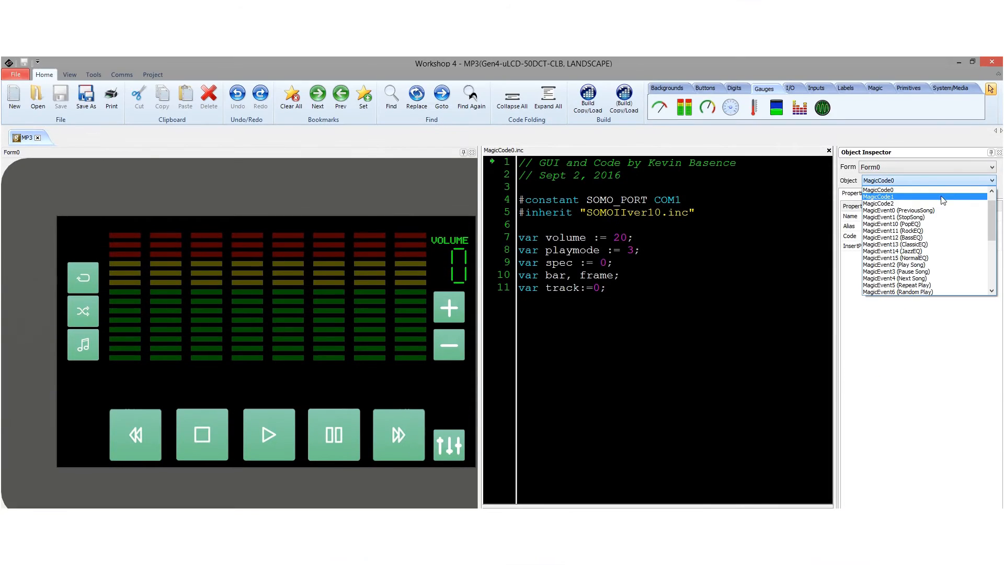
Step: Review the MagicCode2 main-loop code and the Play Song event's handler
left_click(877, 204)
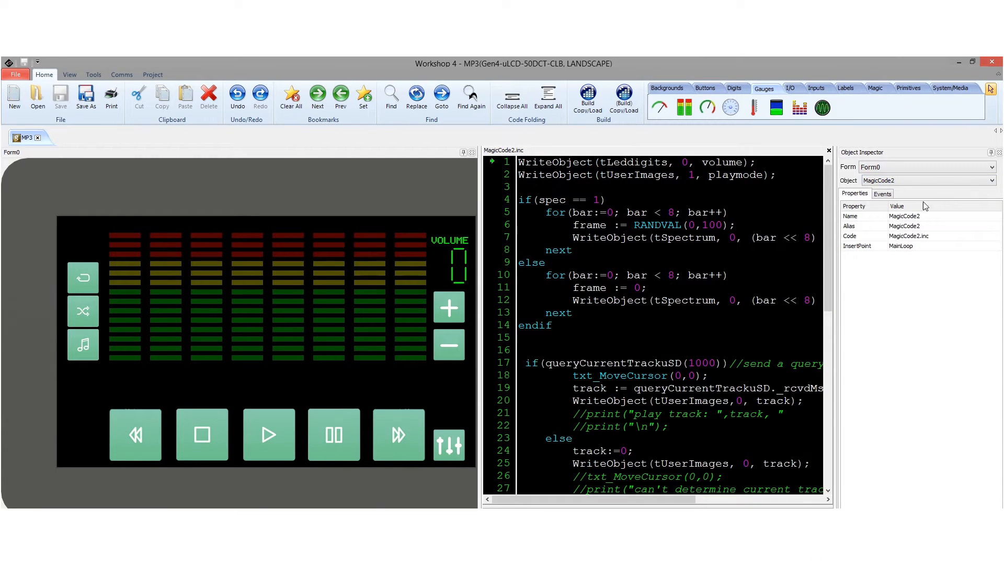
mouse_move(933, 191)
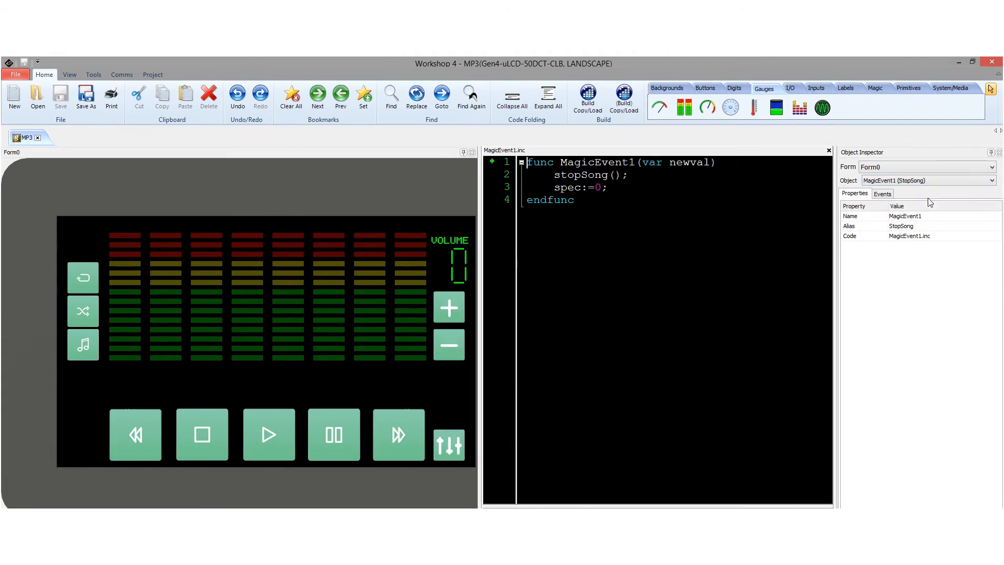
left_click(991, 180)
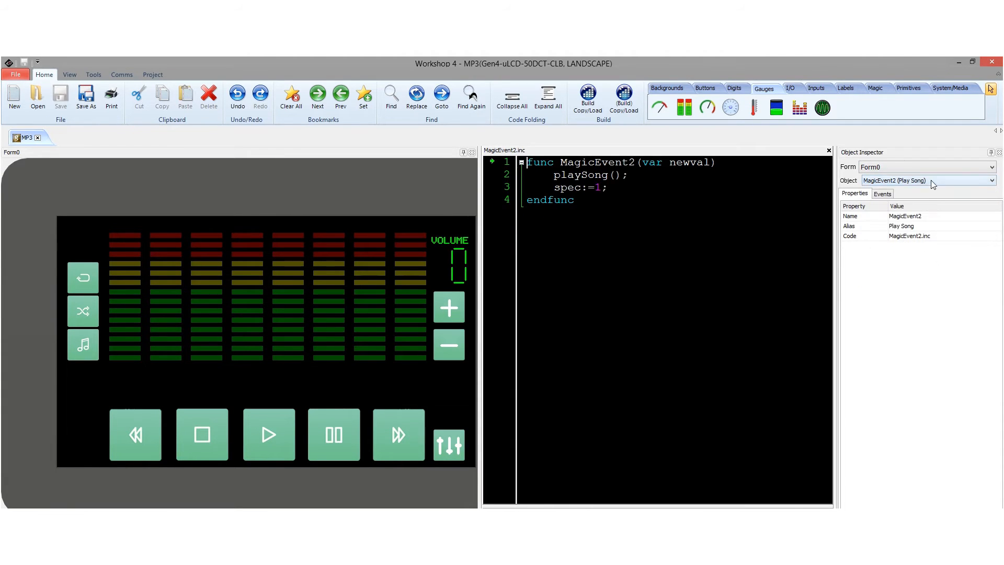
left_click(991, 180)
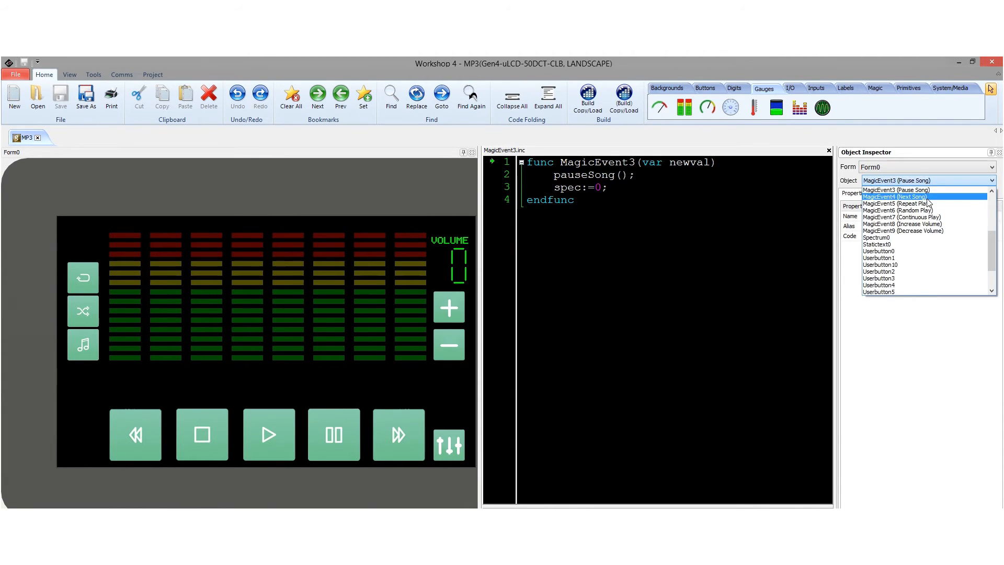
Step: Review the Repeat Play, Continuous Play and Decrease Volume event handlers in turn
left_click(896, 203)
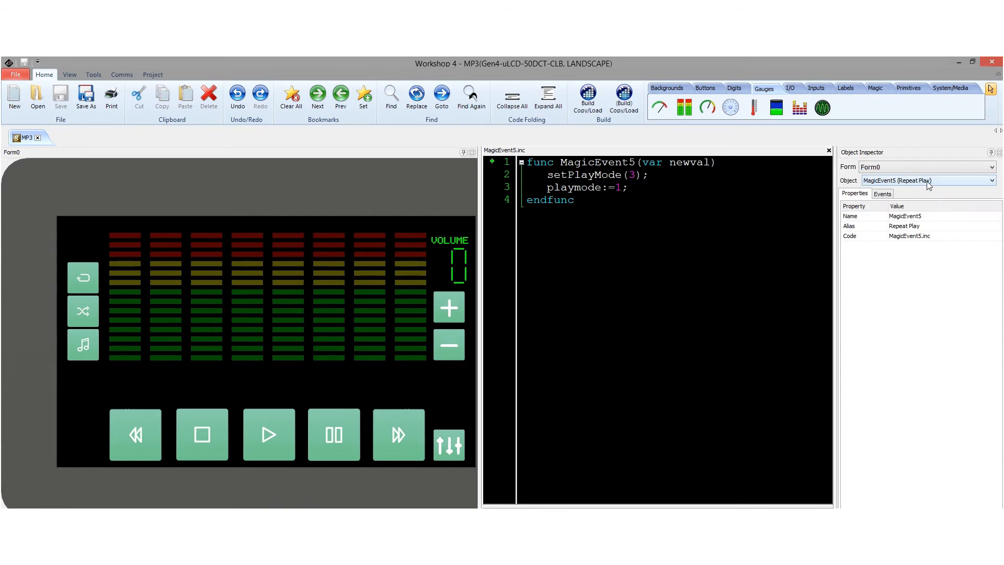
left_click(991, 180)
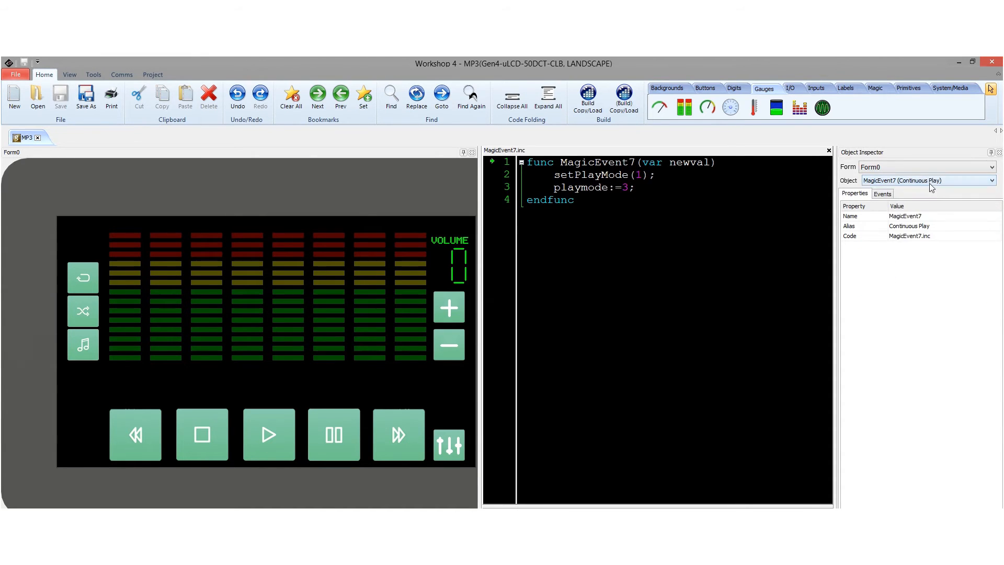
left_click(991, 180)
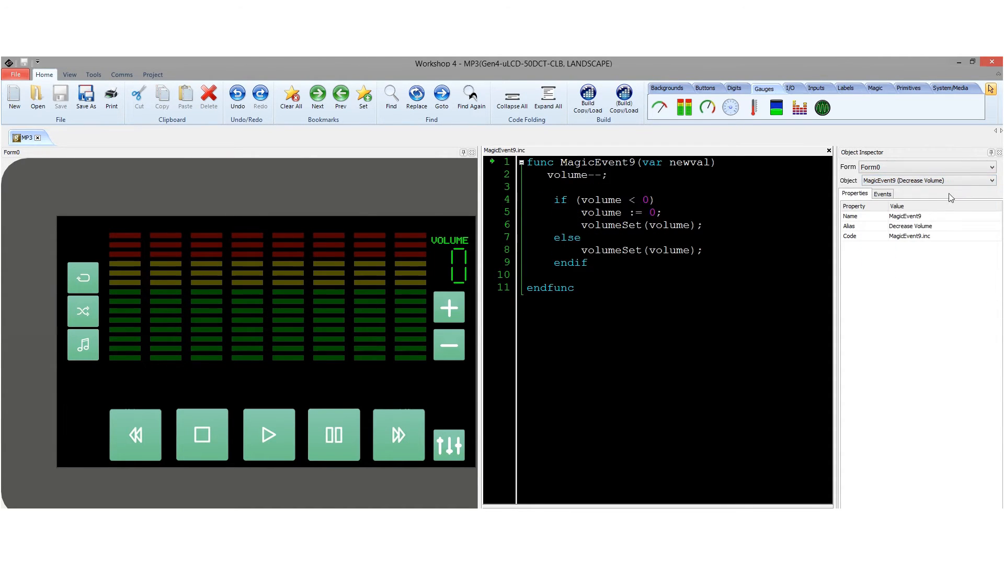